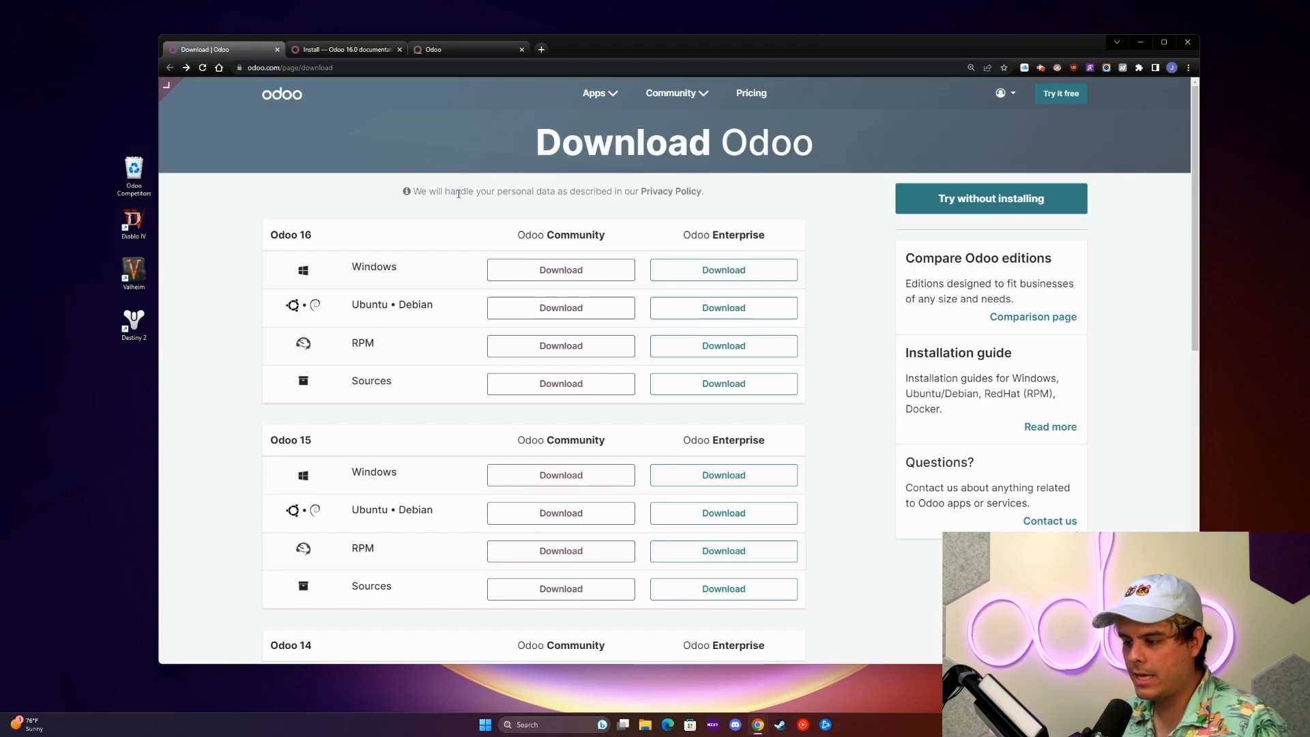
Step: Download the Odoo 16 Community Windows installer from the Download Odoo page
left_click(559, 269)
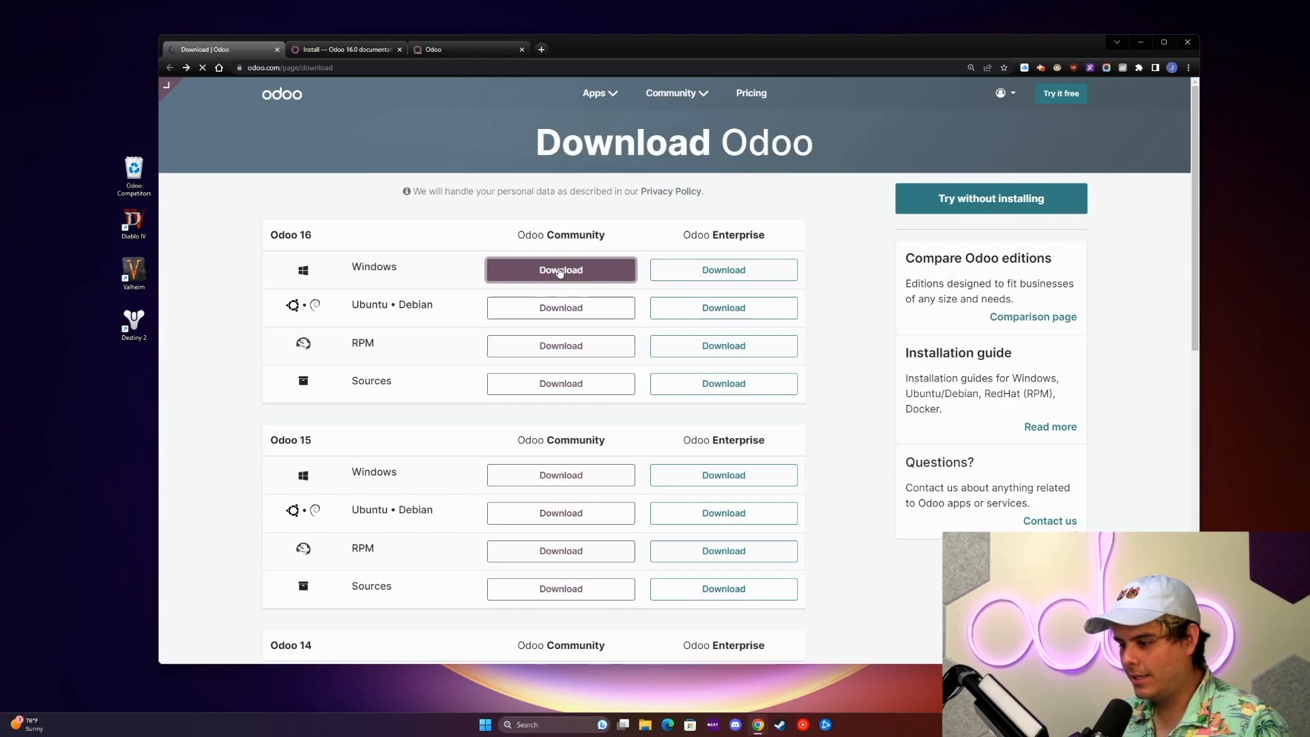
left_click(560, 268)
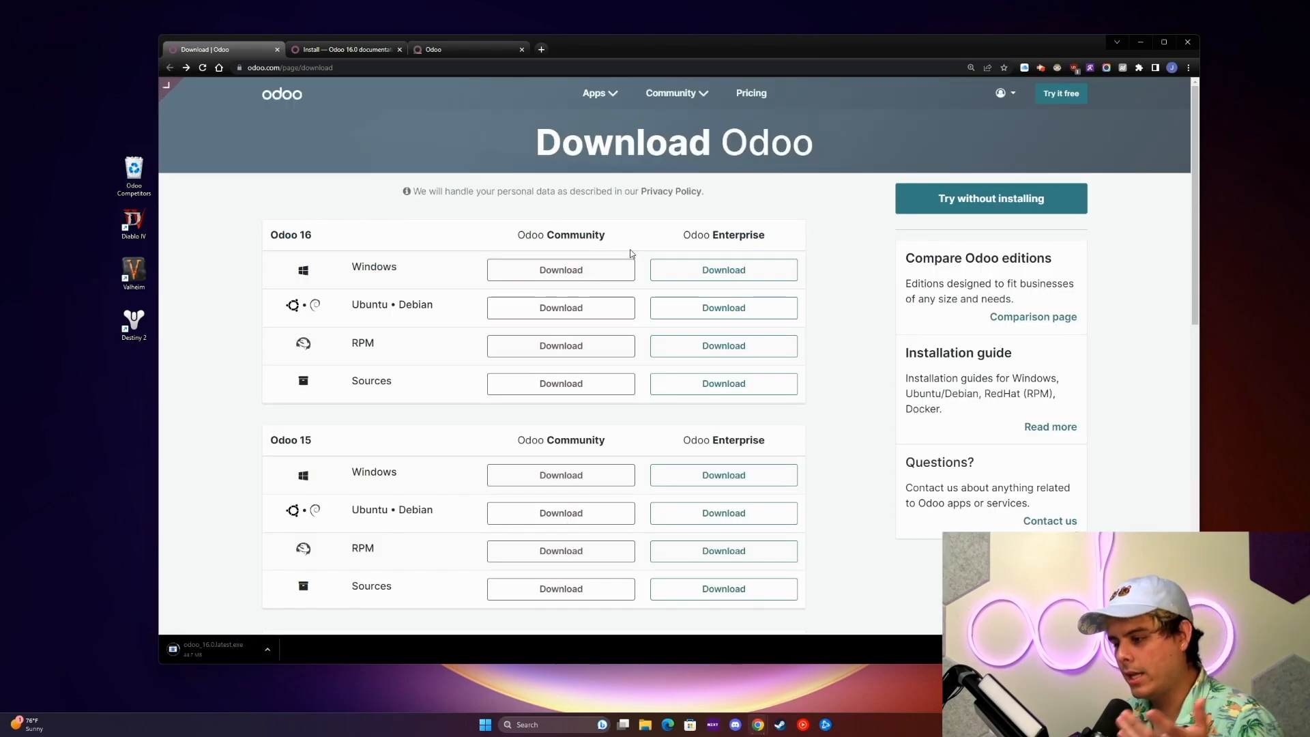
mouse_move(626, 233)
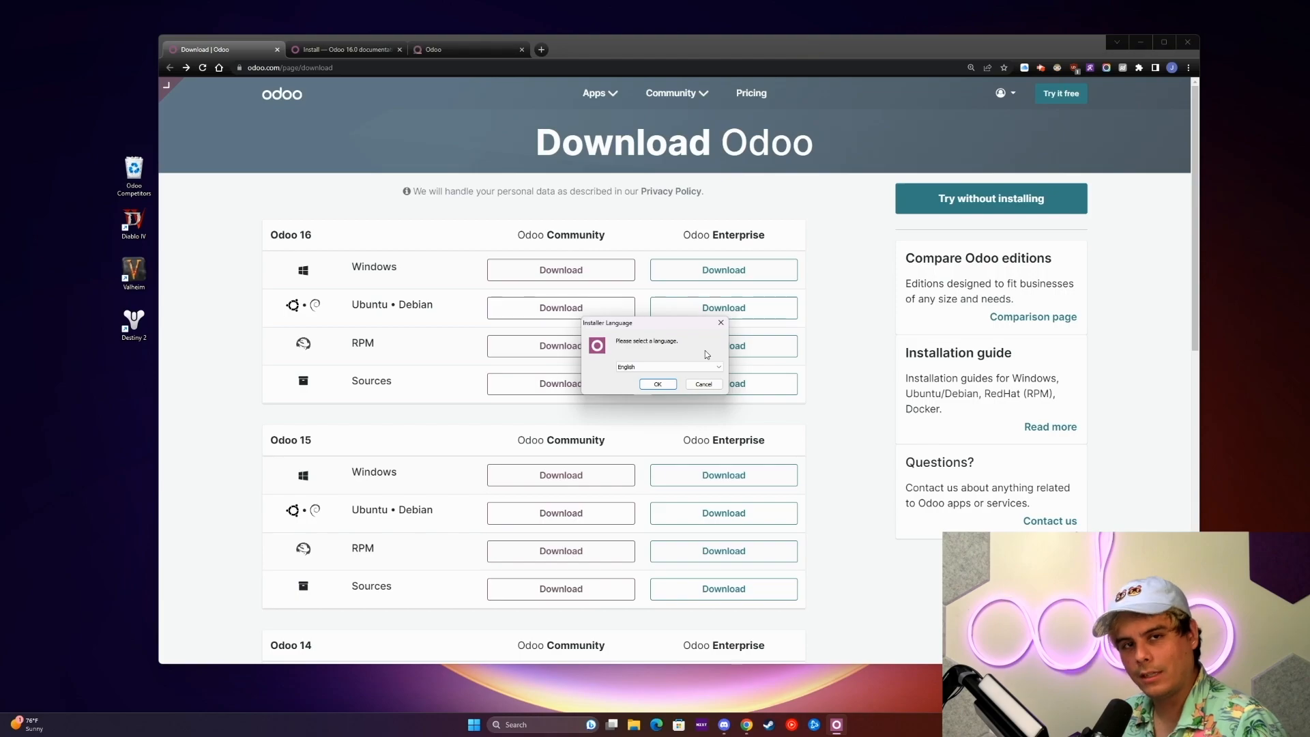
Step: Keep English as installer language, pass the welcome page and accept the license
left_click(657, 383)
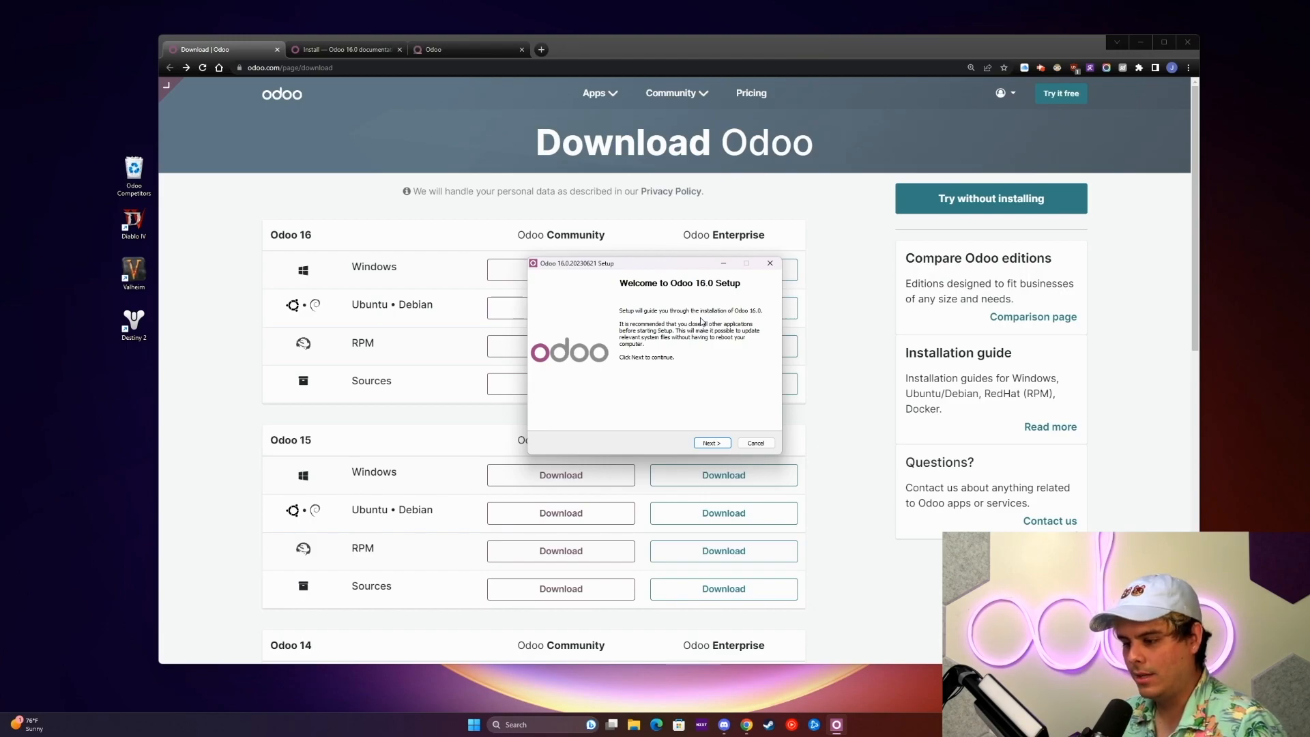
mouse_move(715, 333)
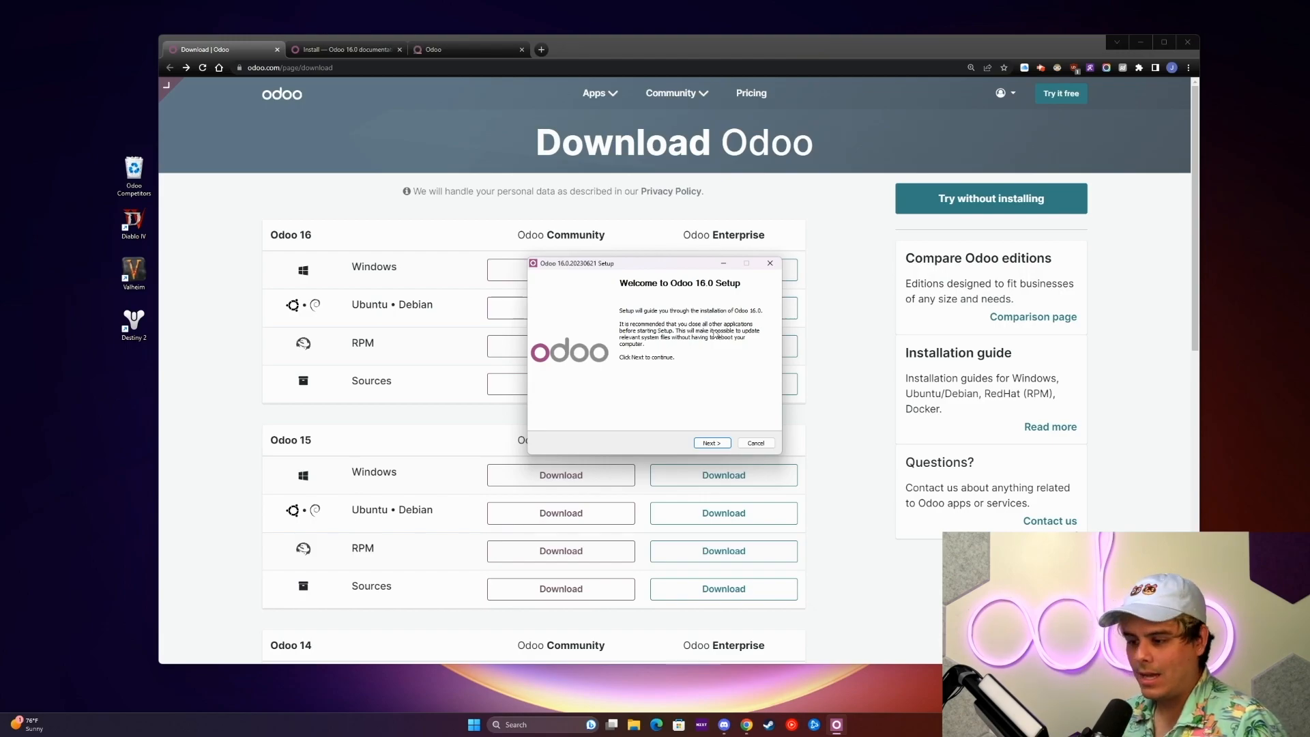
left_click(711, 443)
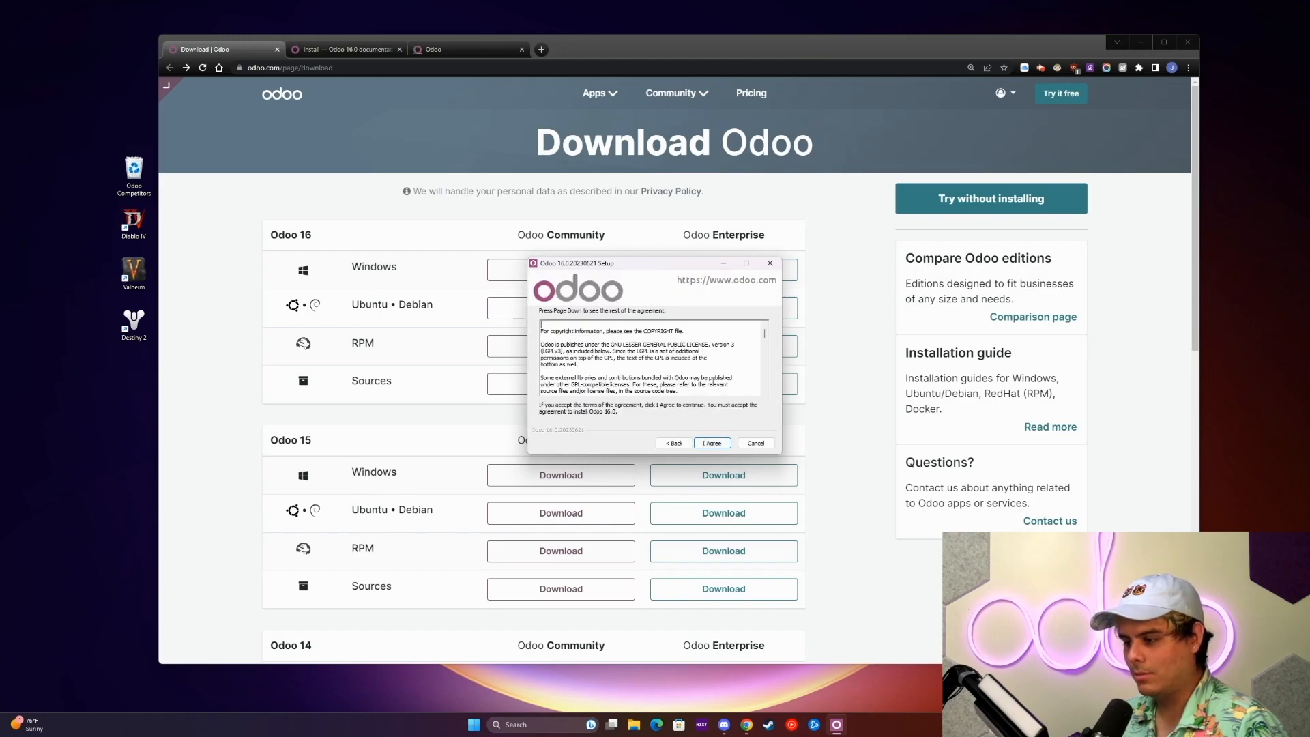
scroll("down", 3)
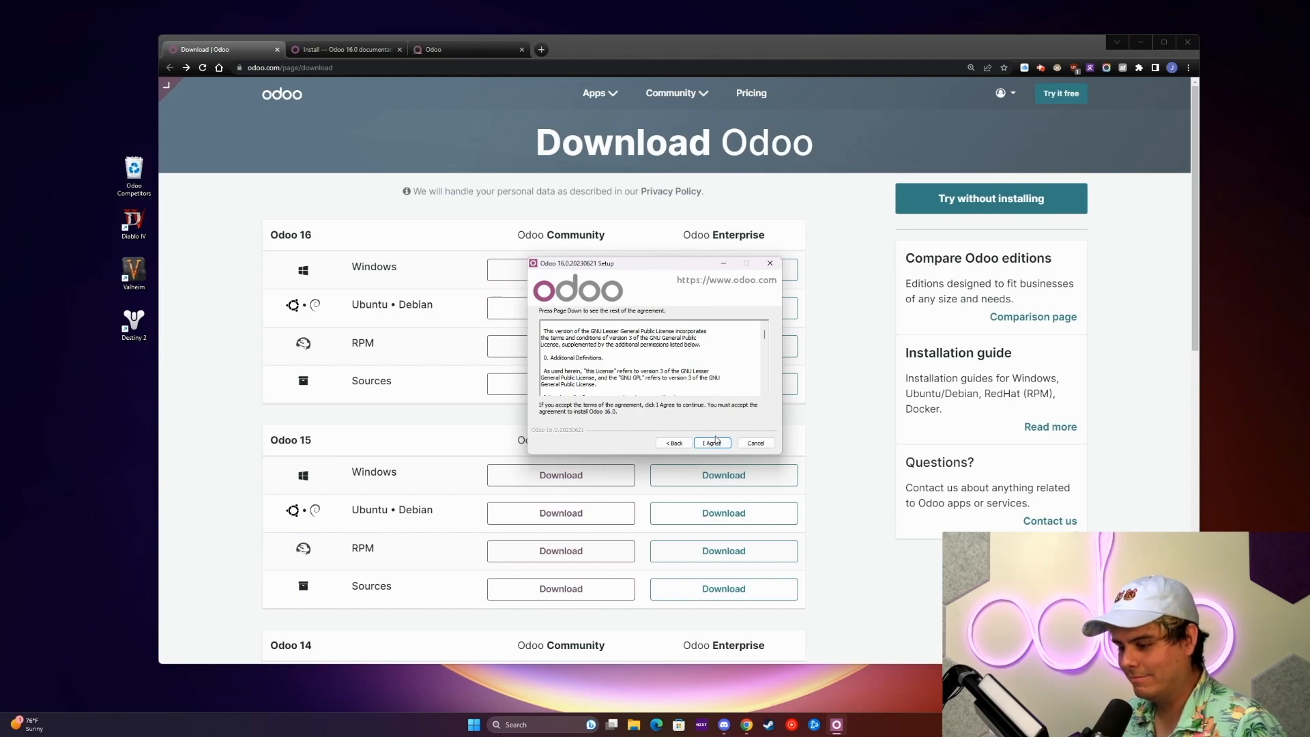
left_click(711, 443)
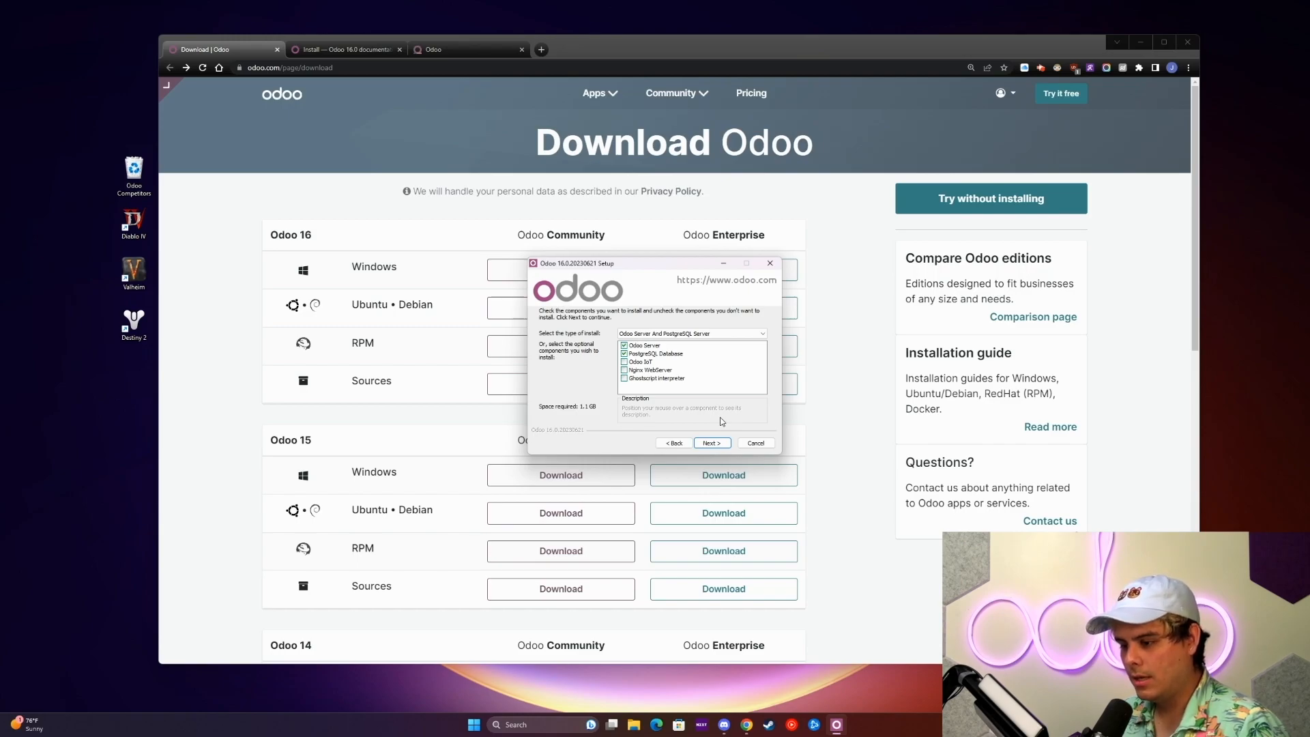
mouse_move(740, 308)
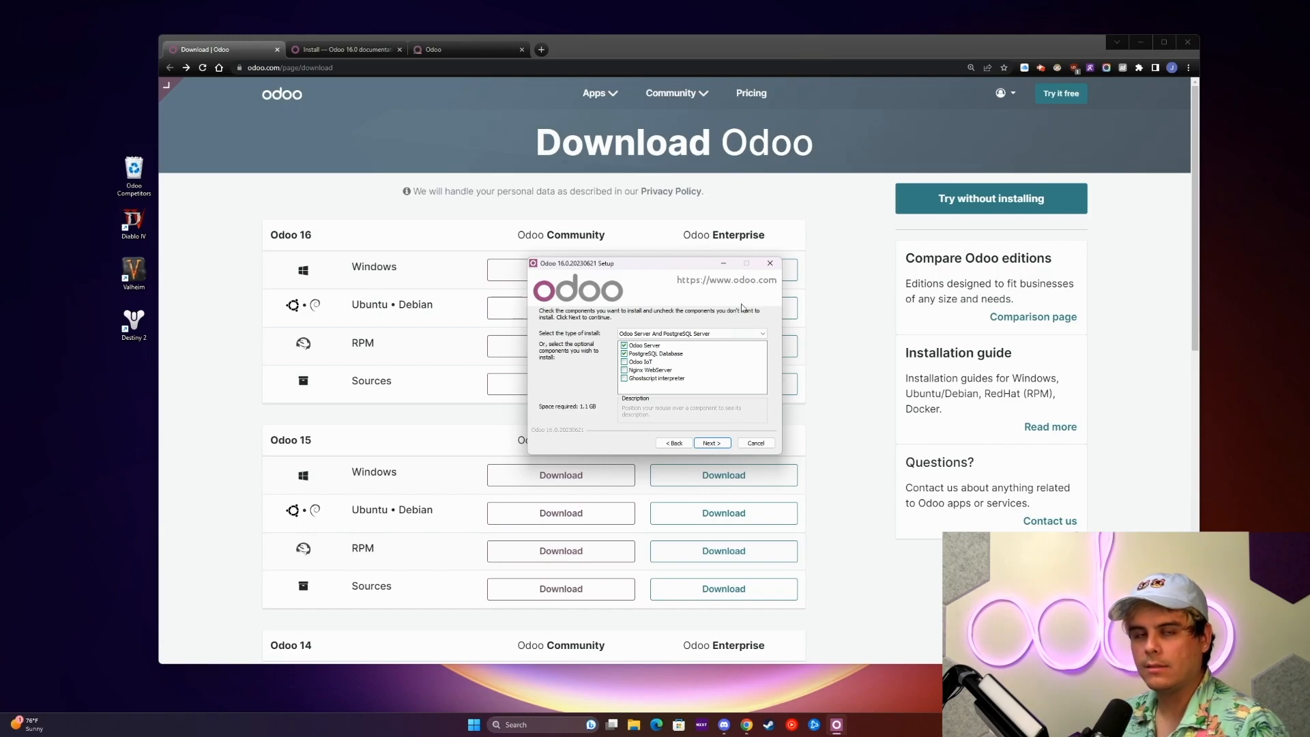
Step: Select Odoo IoT as the install type and continue to the destination folder
left_click(759, 333)
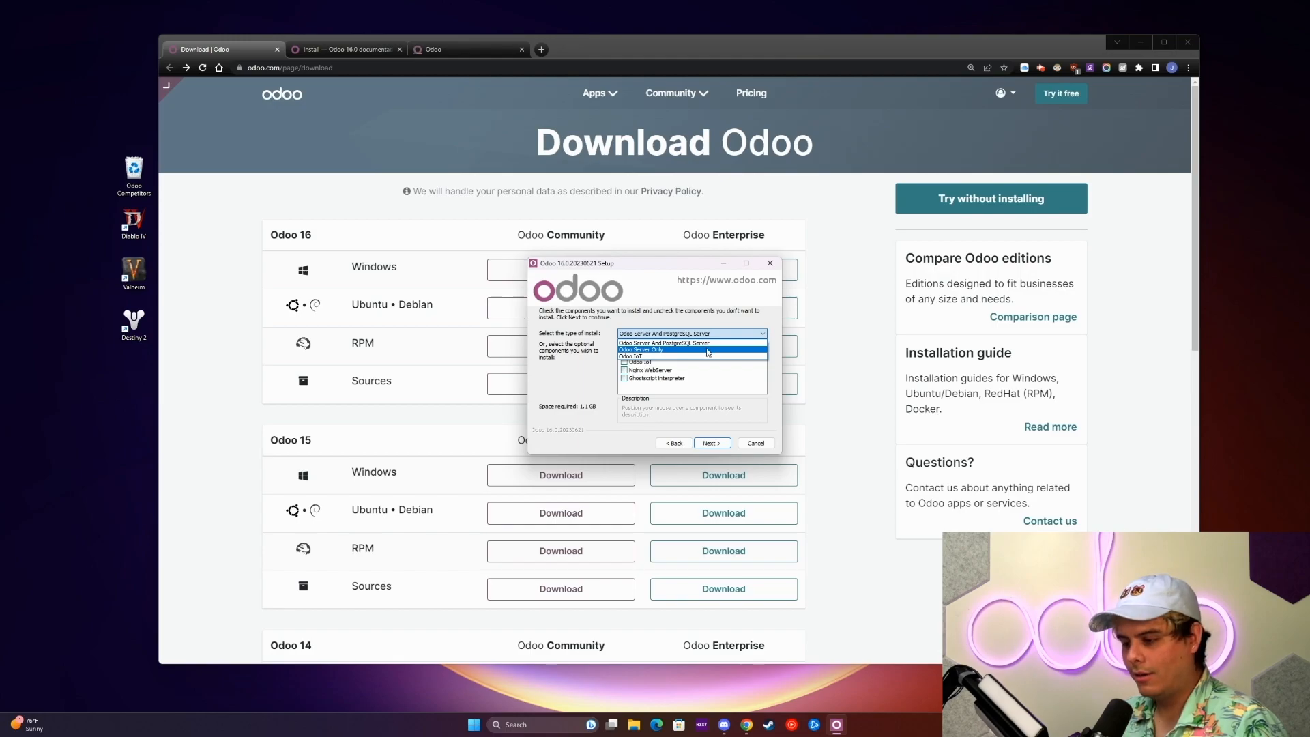
left_click(639, 354)
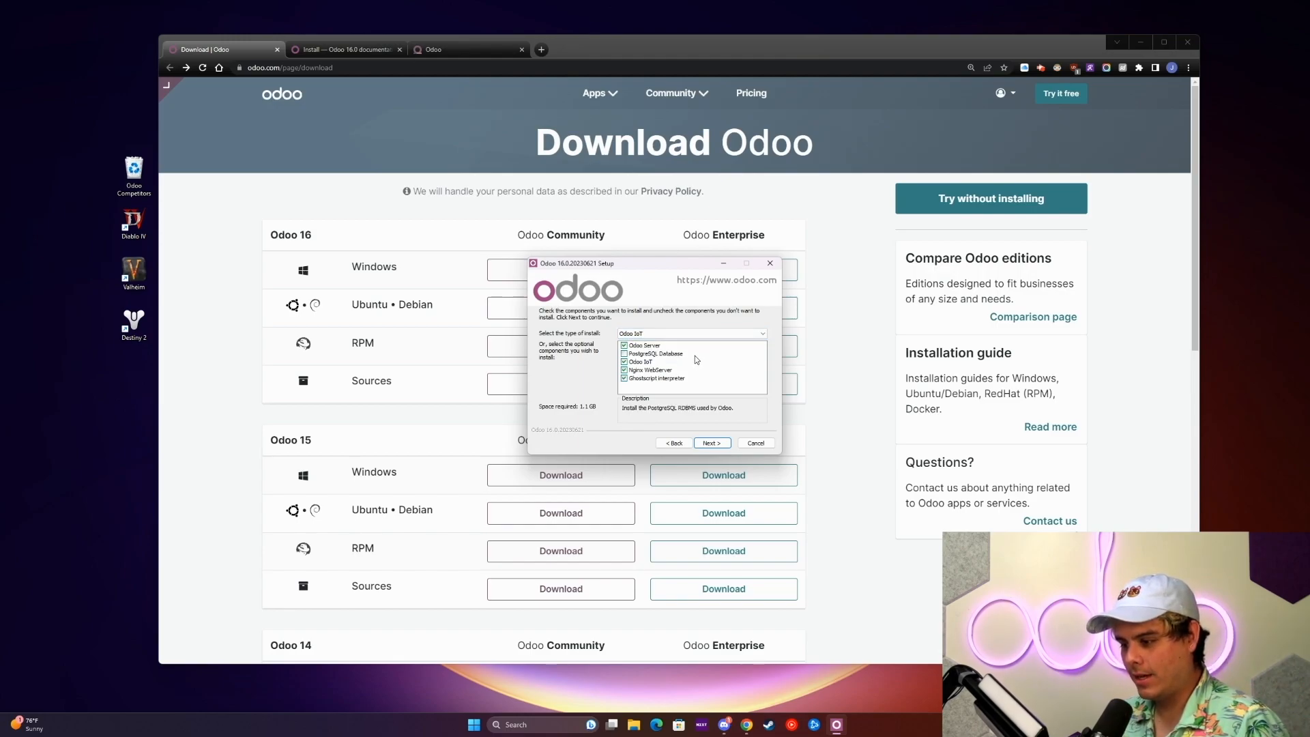
mouse_move(561, 376)
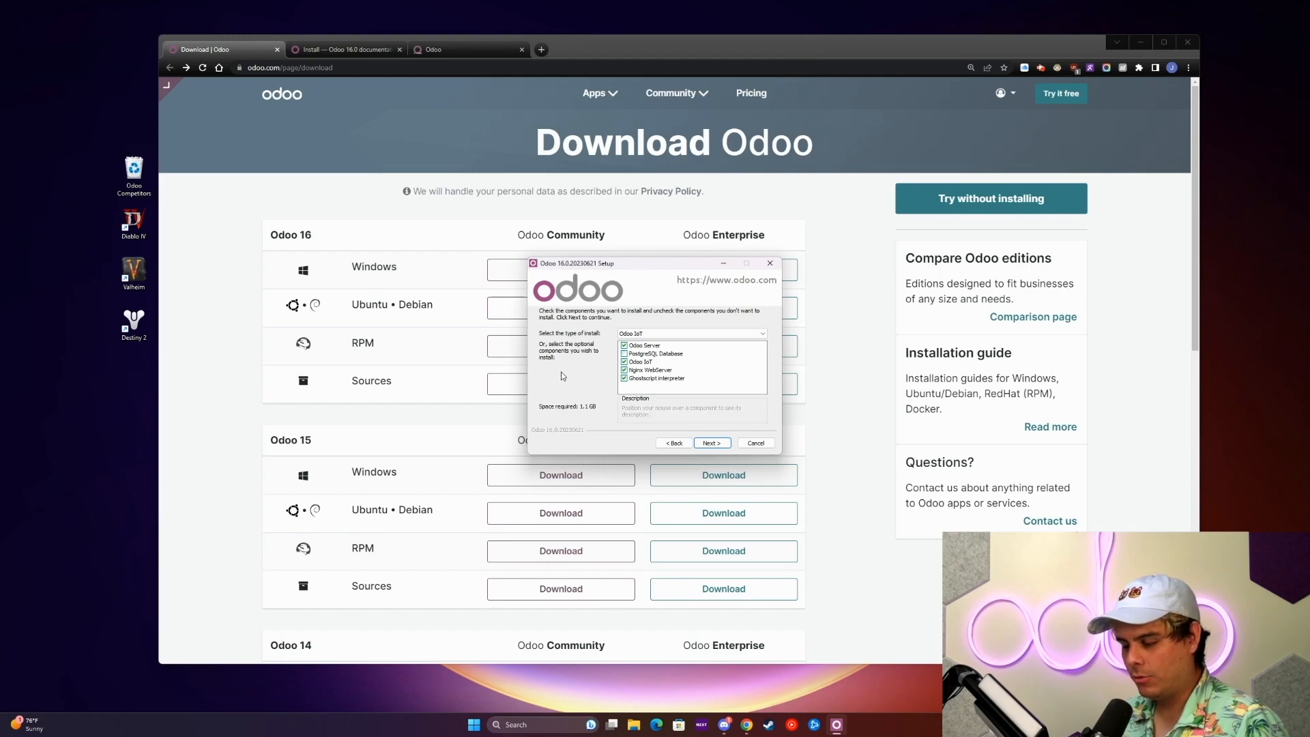
left_click(711, 443)
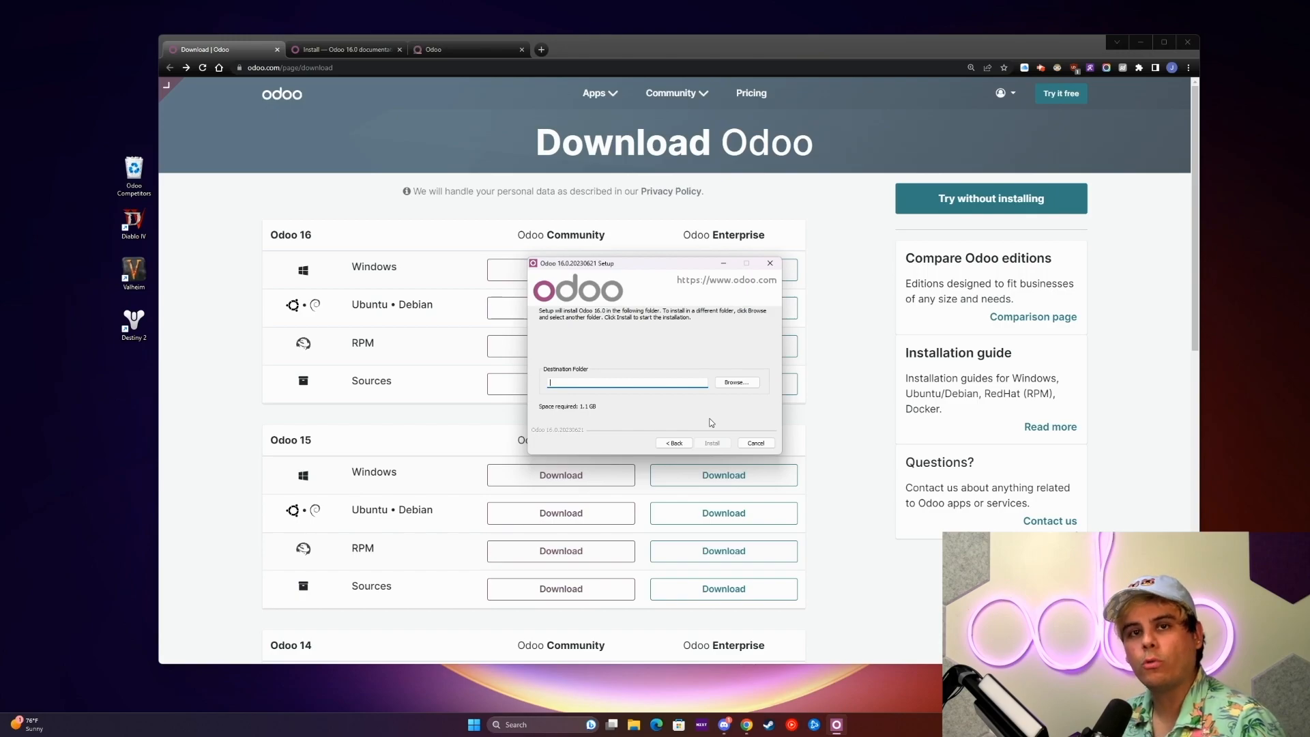
Step: Choose C:\Odoo as the destination folder and start the installation
left_click(736, 382)
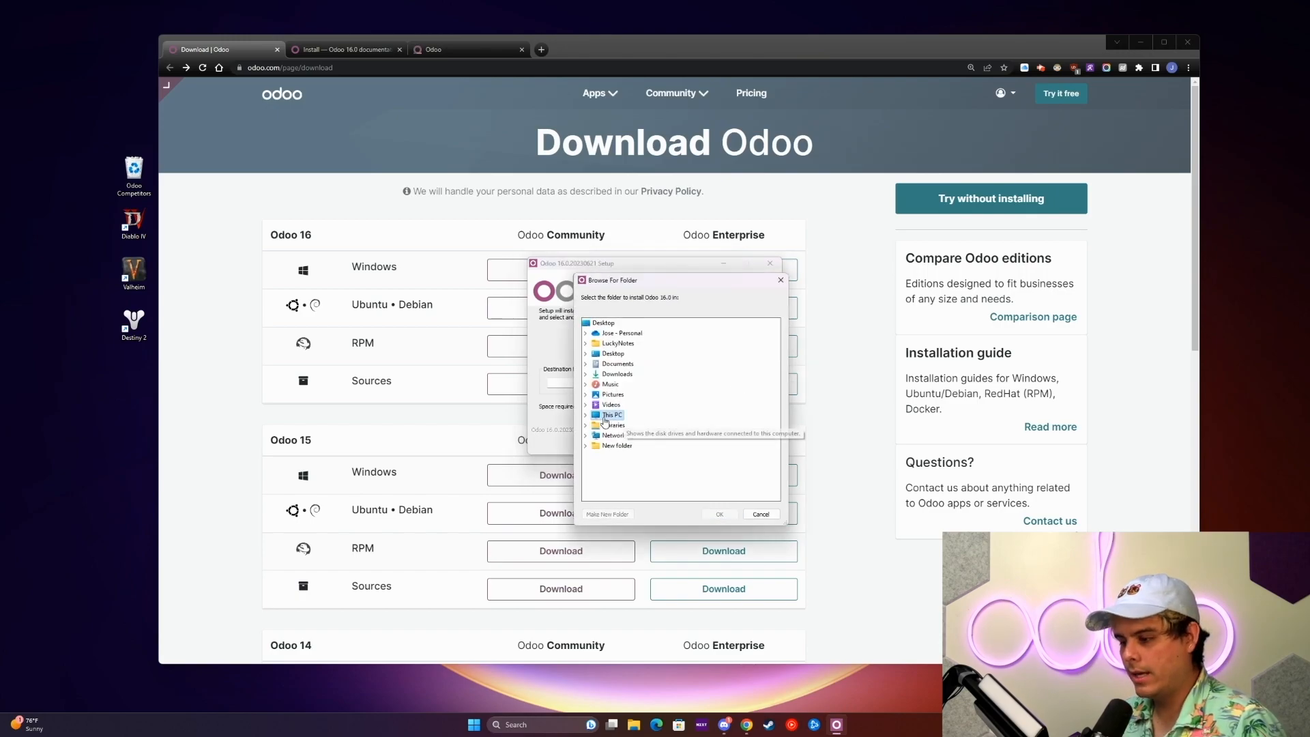
left_click(585, 415)
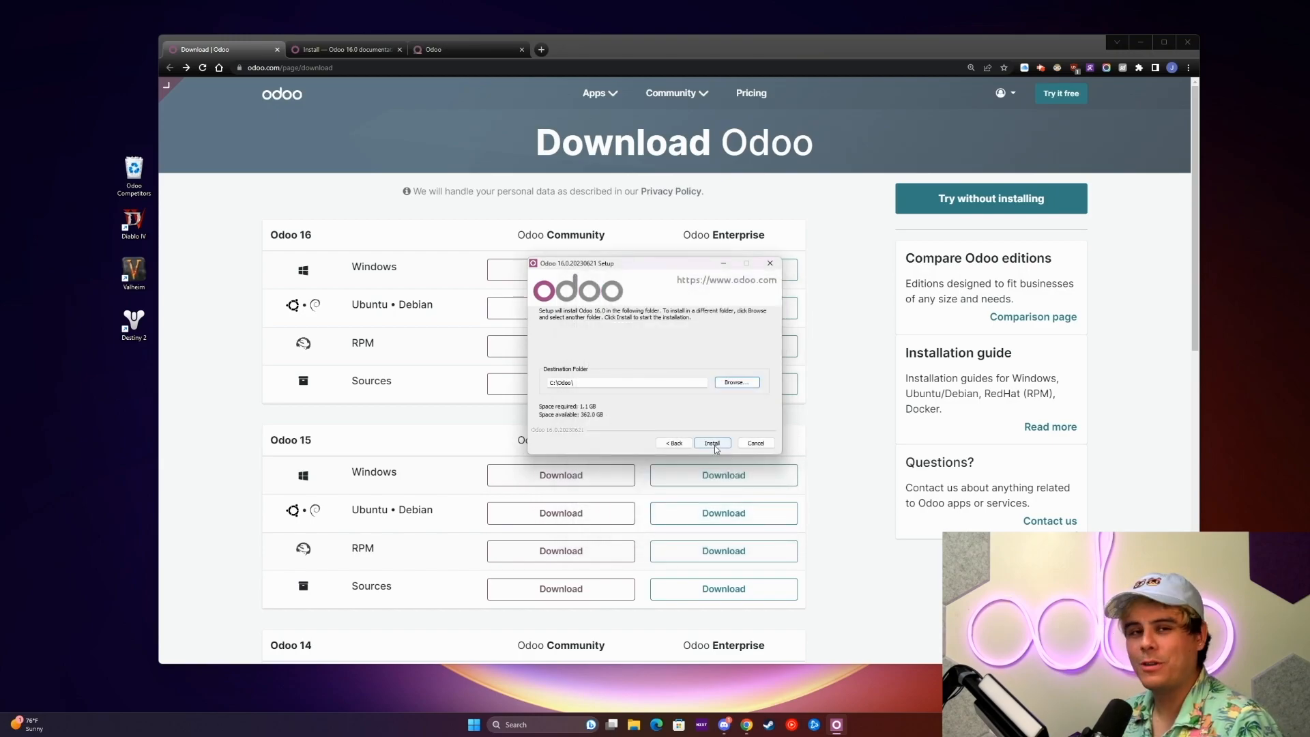
left_click(711, 443)
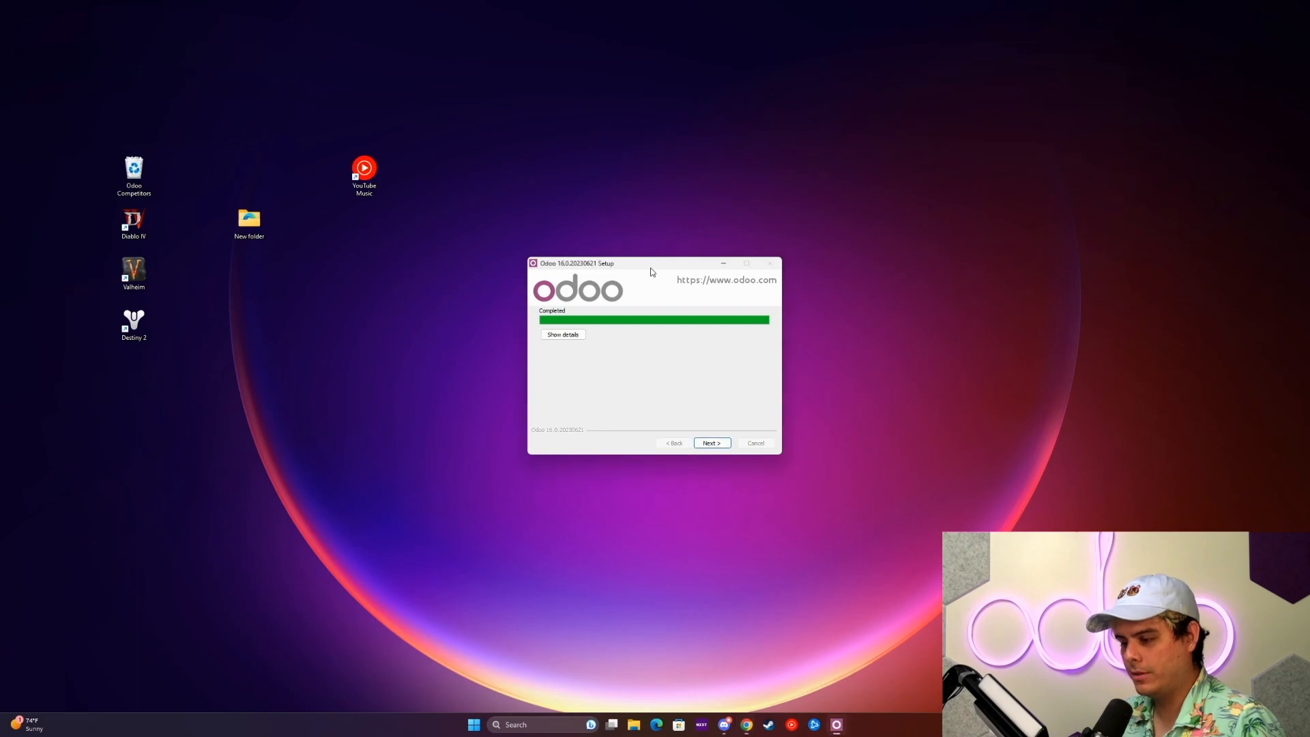
Step: Go past the access token page and finish setup with Start Odoo checked
left_click(711, 443)
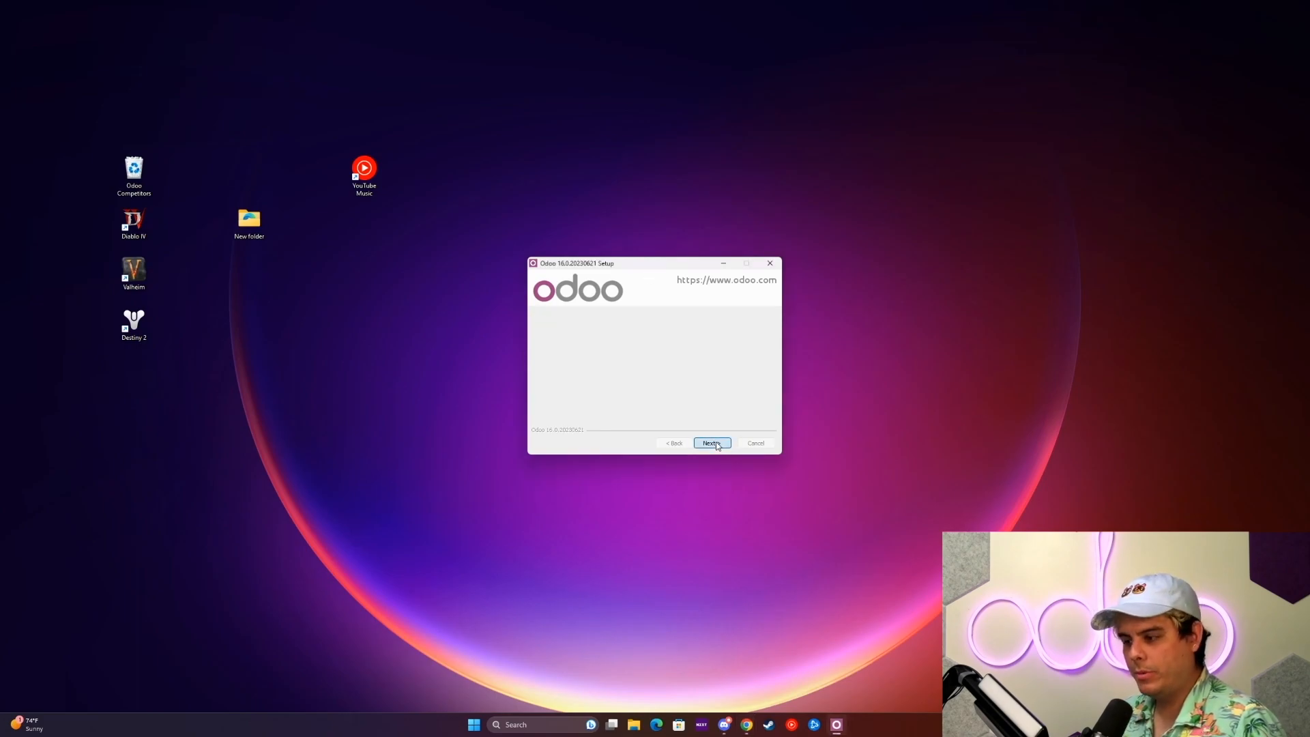
left_click(711, 442)
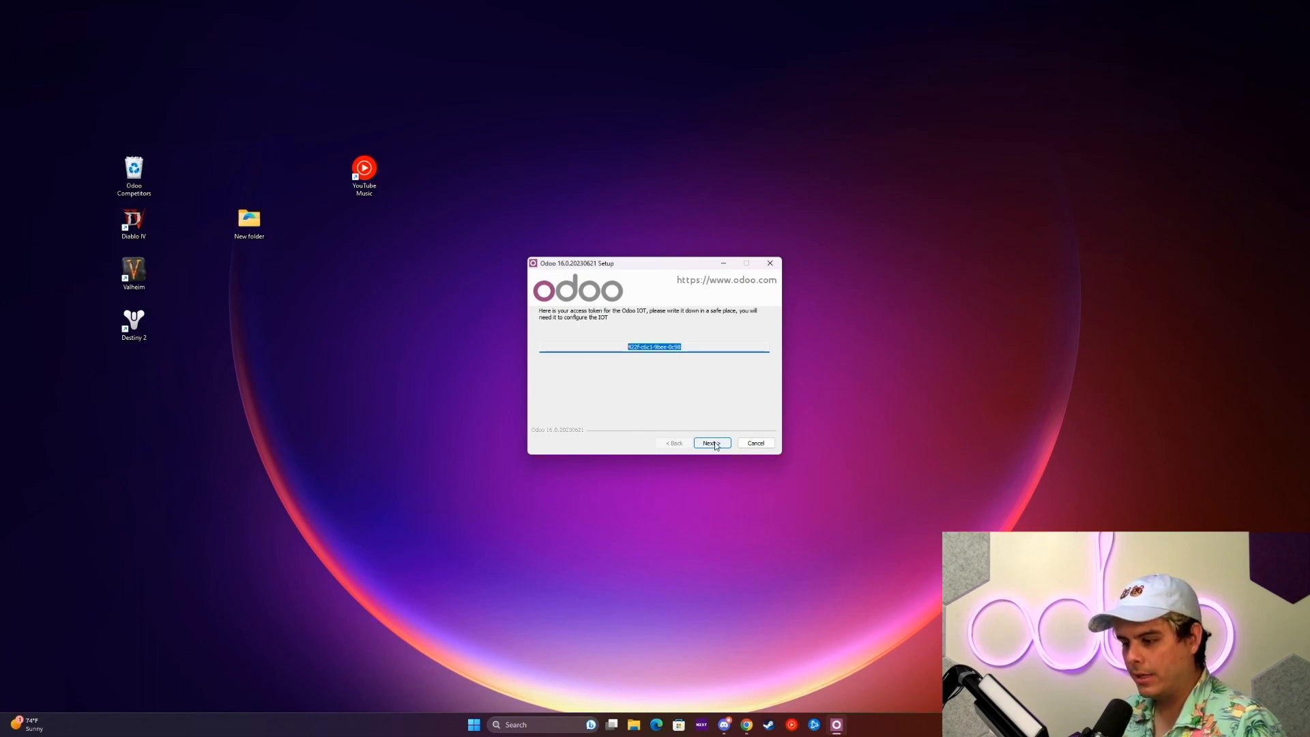
left_click(711, 443)
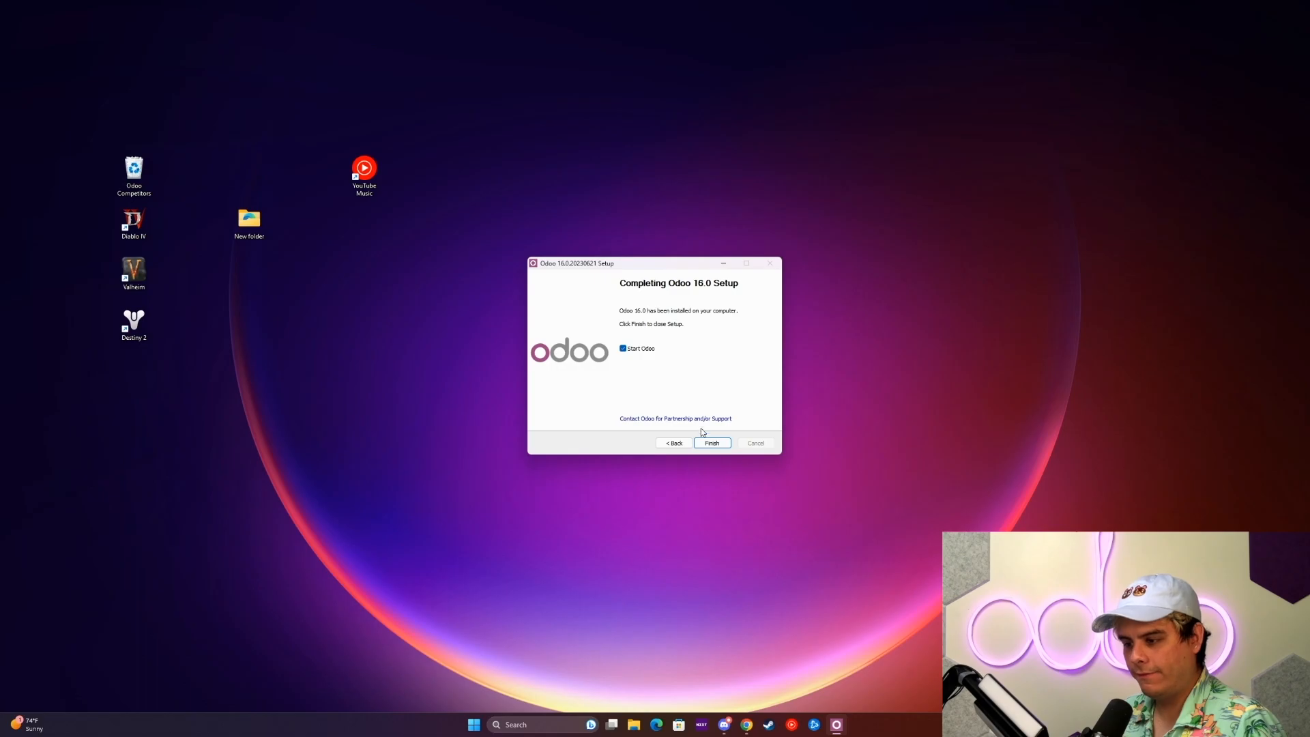
left_click(711, 443)
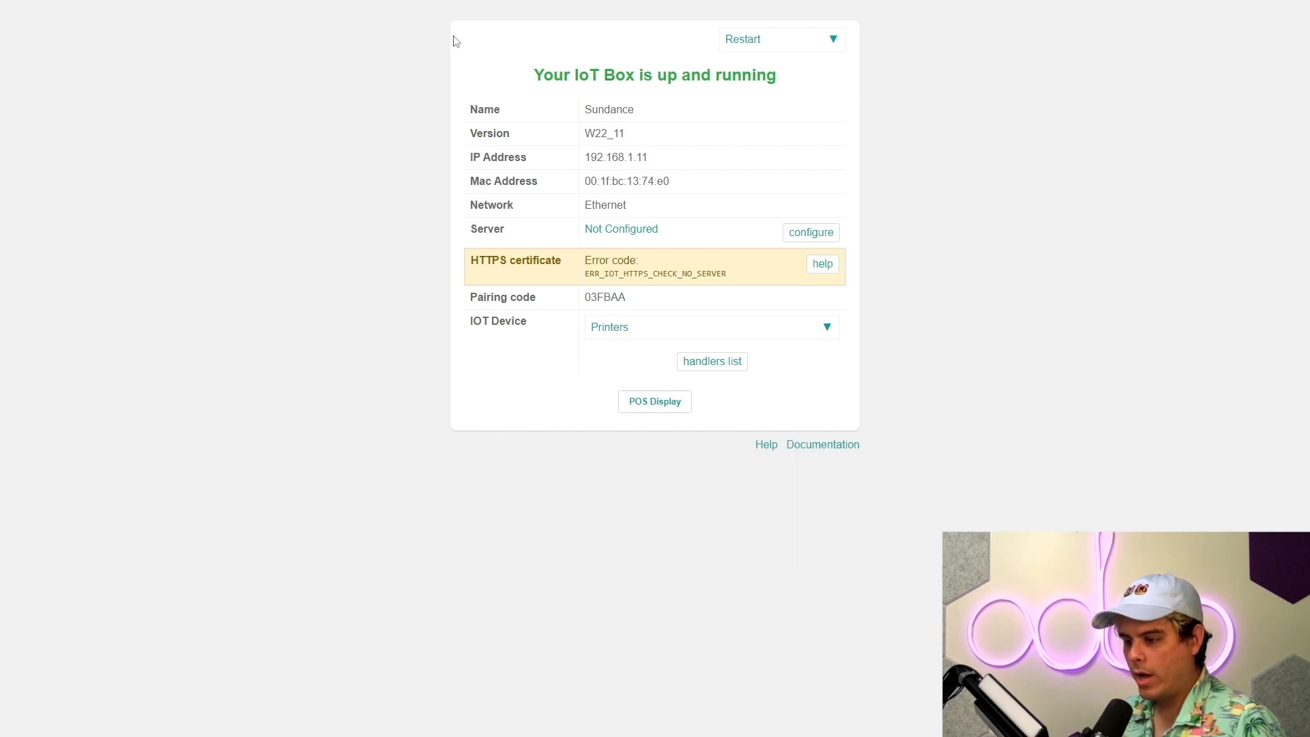
mouse_move(693, 172)
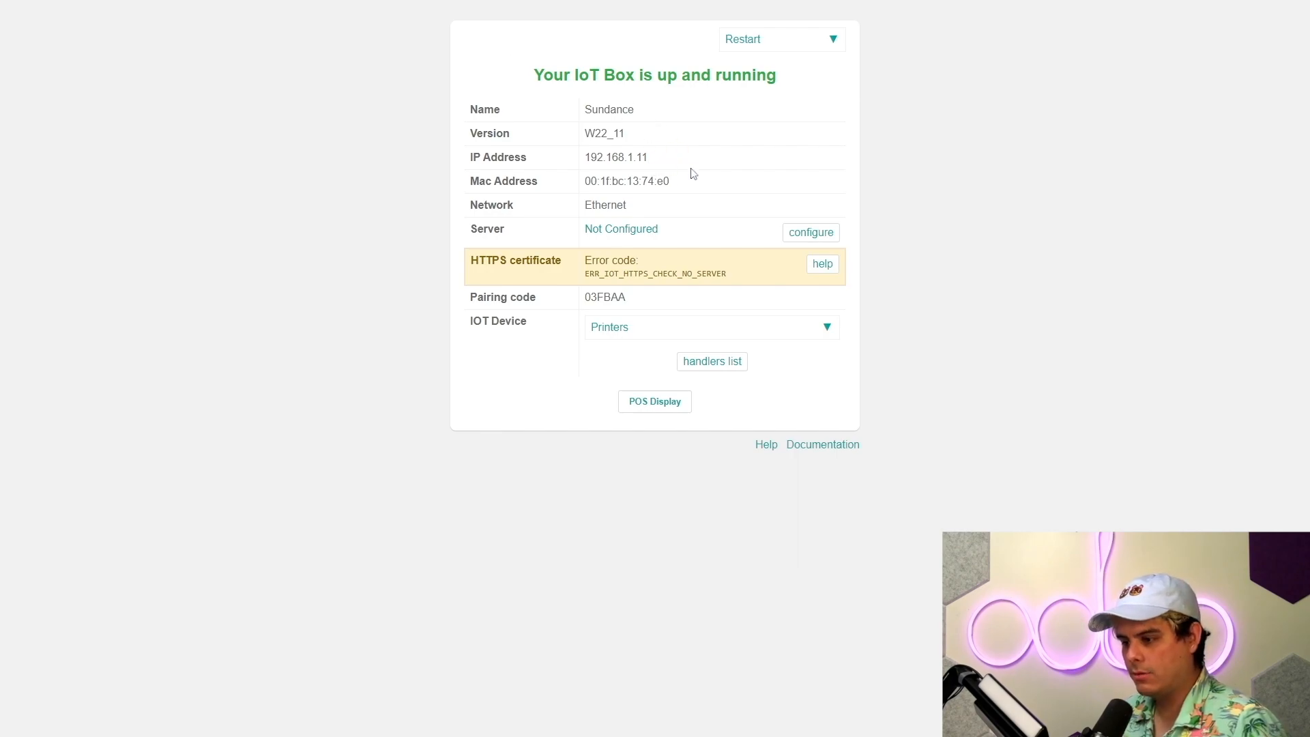
double_click(604, 296)
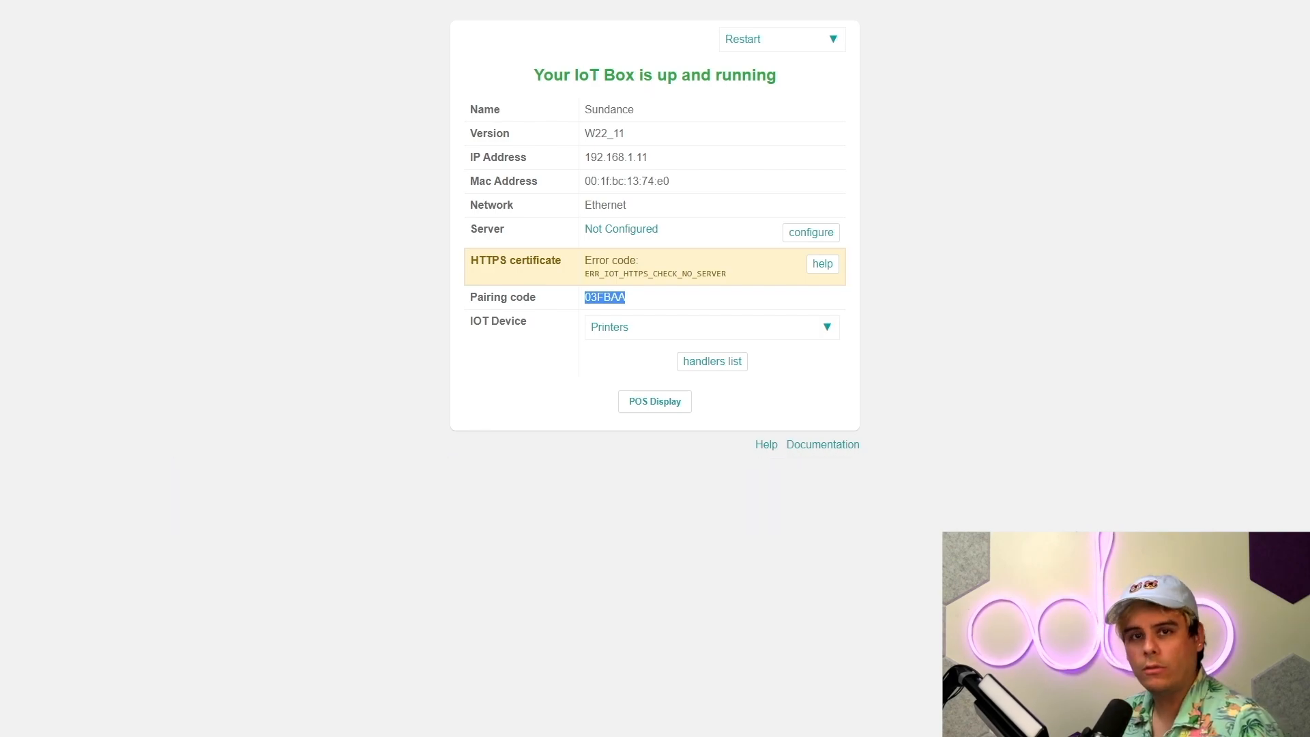
mouse_move(770, 5)
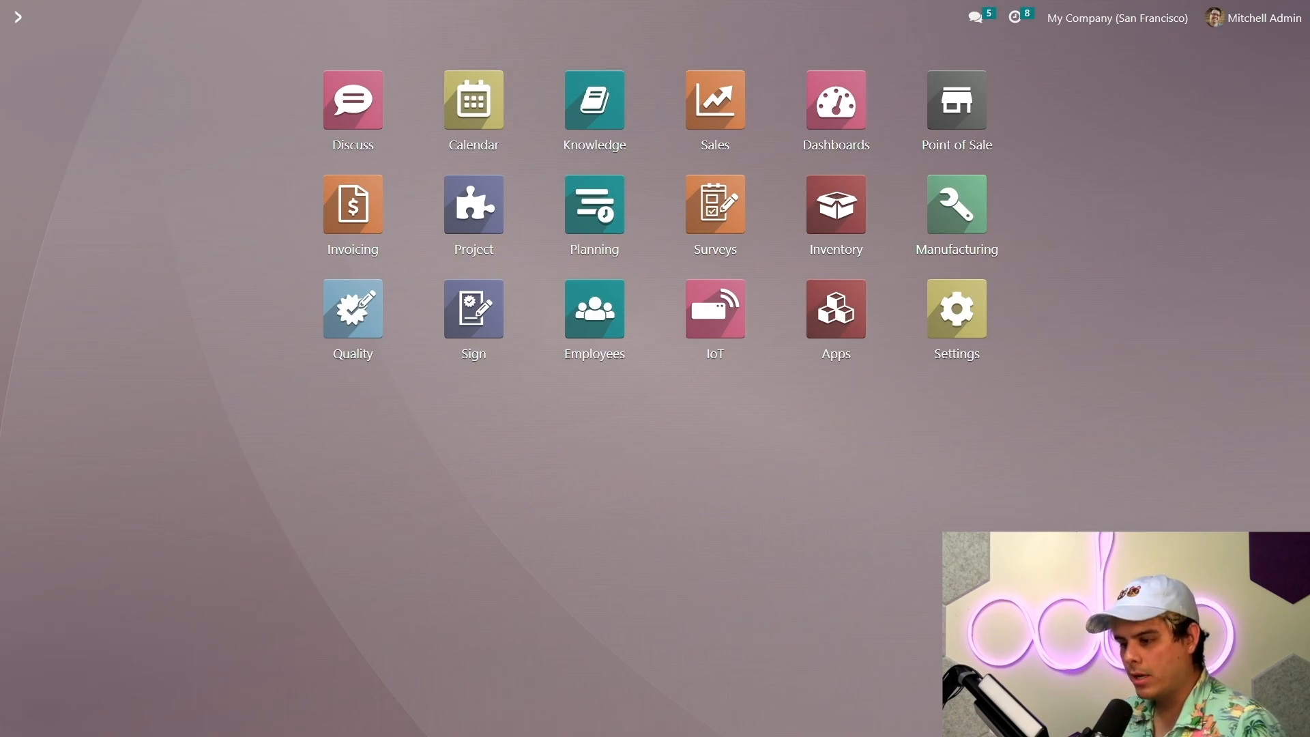
left_click(715, 306)
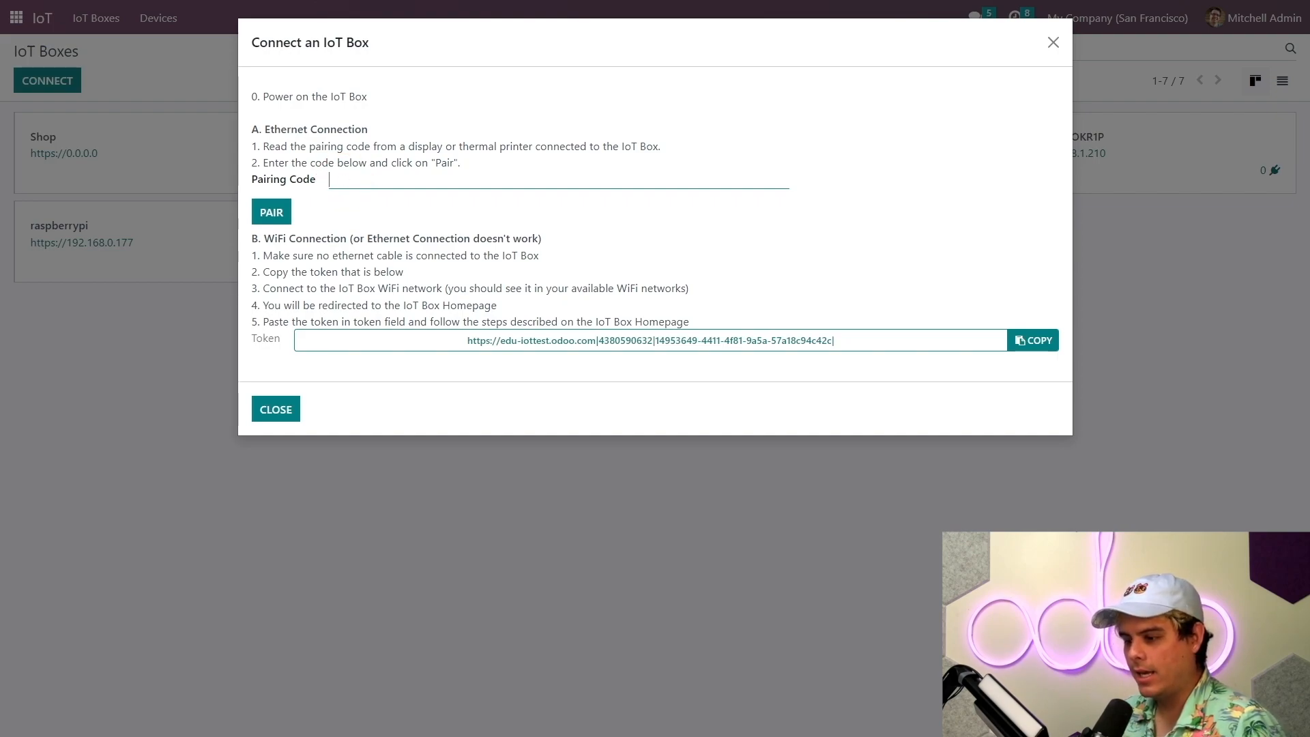
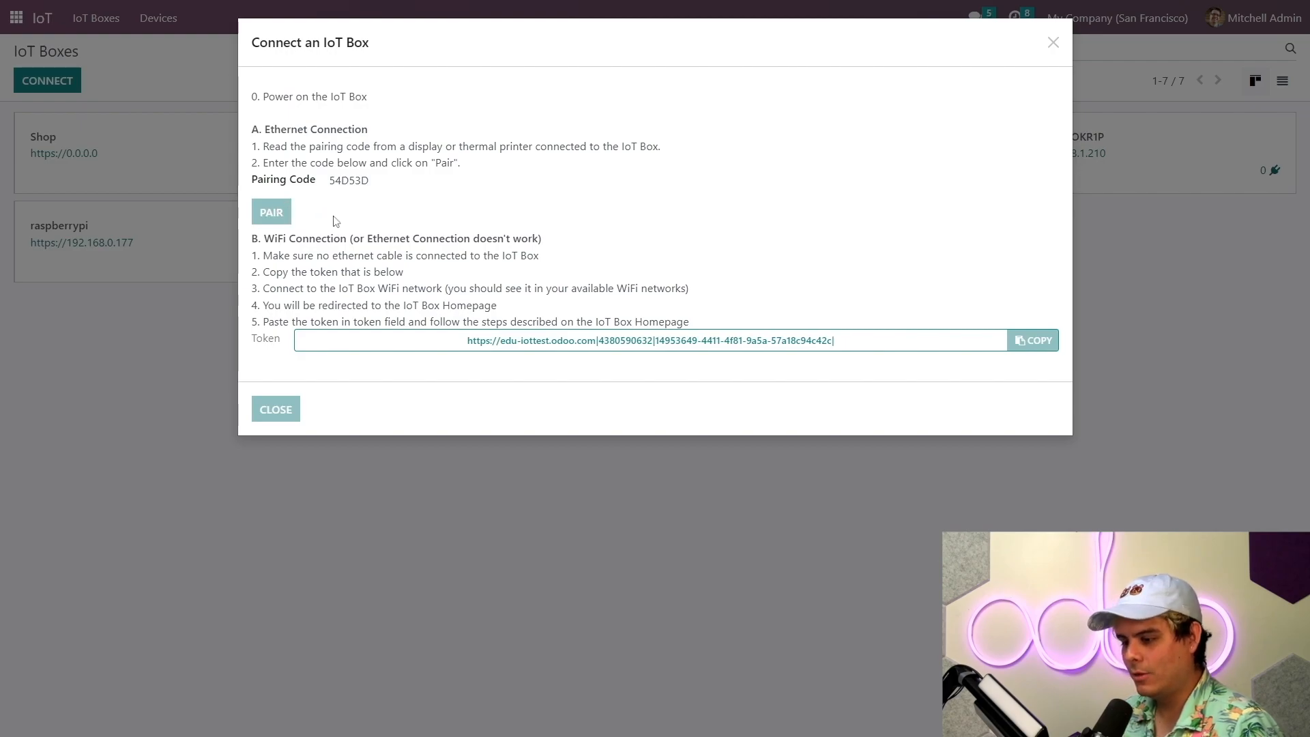
left_click(271, 212)
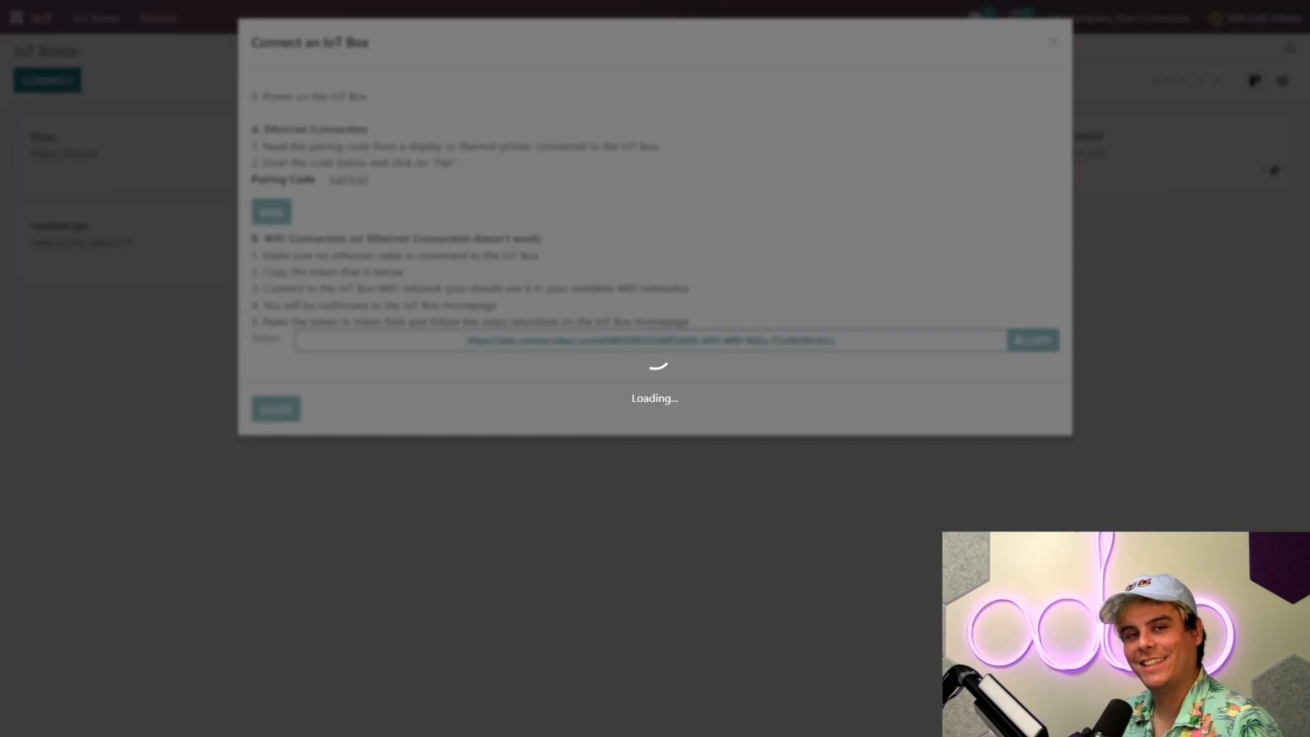